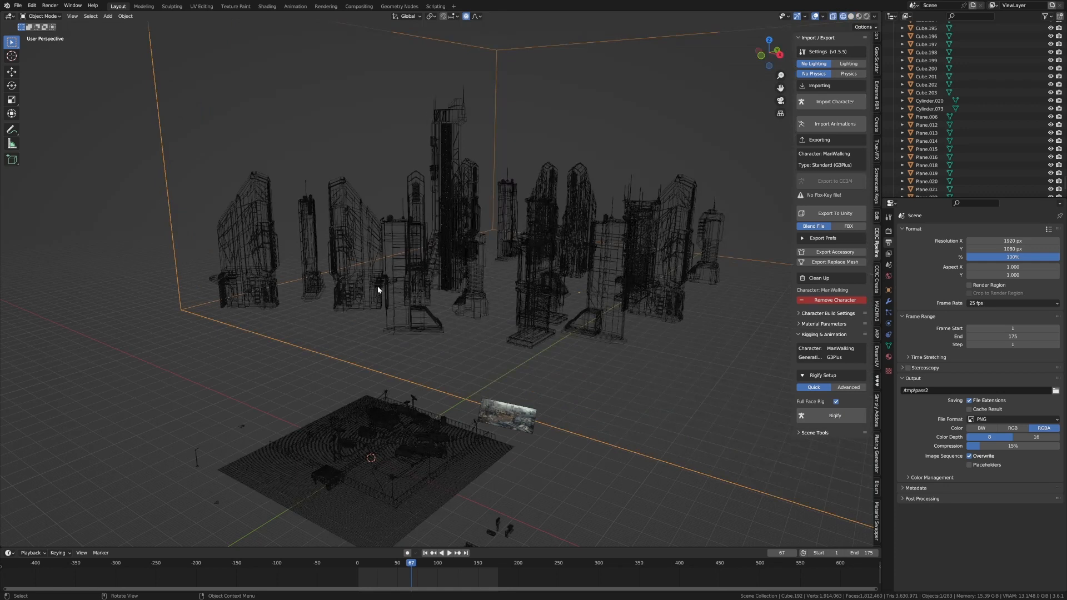
- Orbit around the wireframe city and pad and scrub the timeline to an earlier frame
{"action": "left_click_drag", "start_coordinate": [377, 289], "coordinate": [287, 244]}
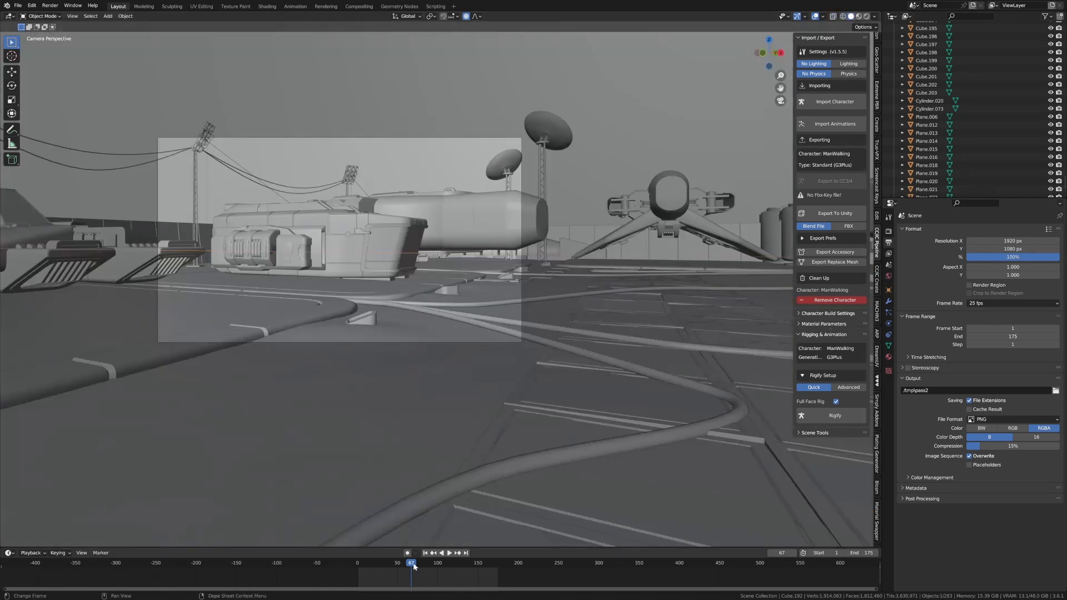
{"action": "left_click_drag", "start_coordinate": [411, 562], "coordinate": [383, 562]}
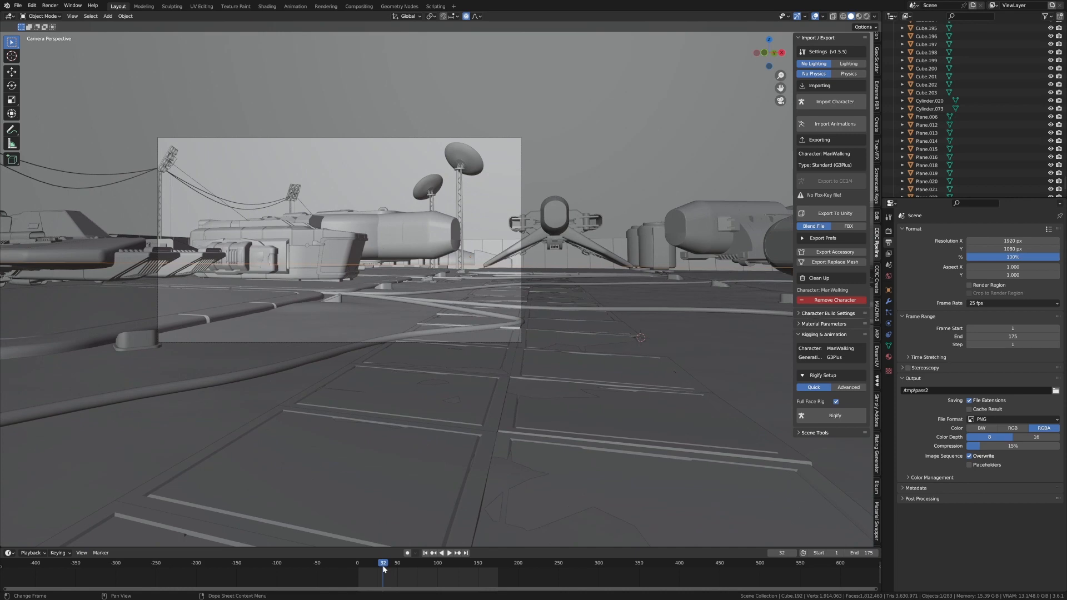
{"action": "left_click_drag", "start_coordinate": [382, 562], "coordinate": [389, 563]}
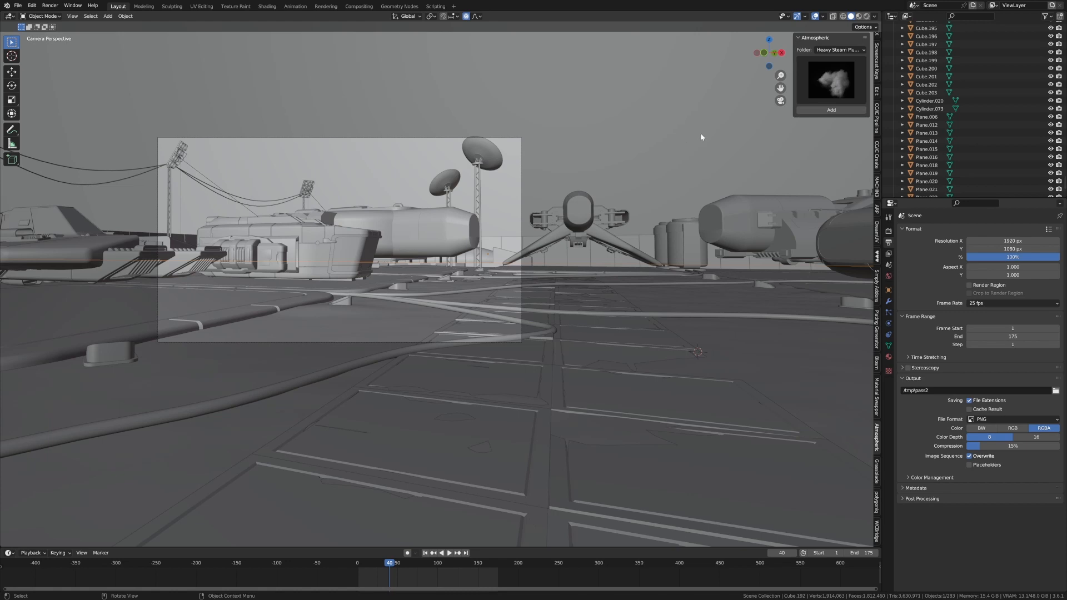
- Add a heavy steam plume card and move it above the parked ship
{"action": "left_click", "coordinate": [831, 80]}
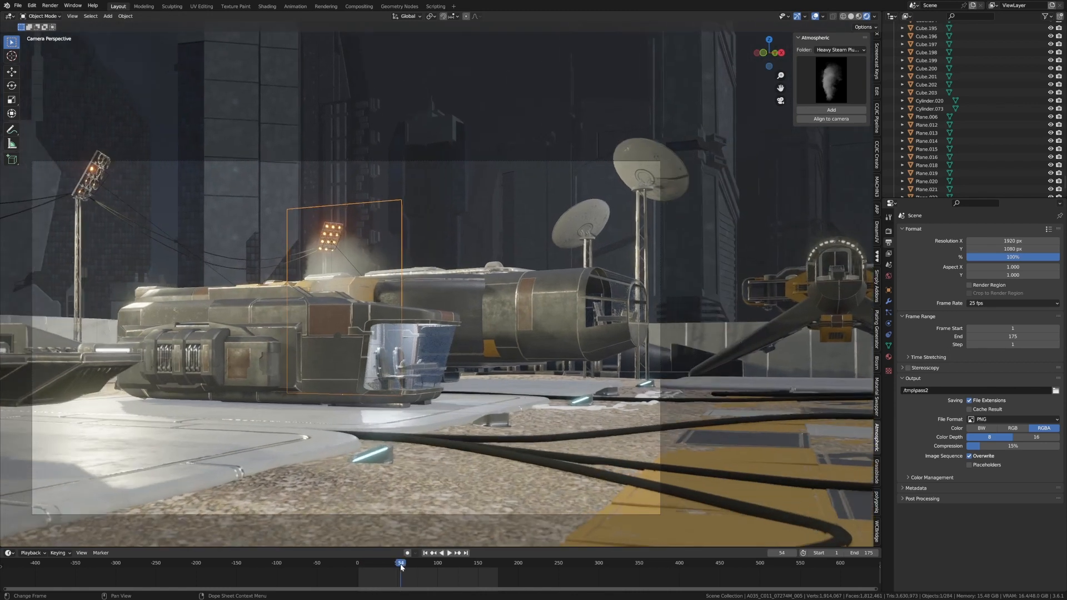
{"action": "key", "text": "r"}
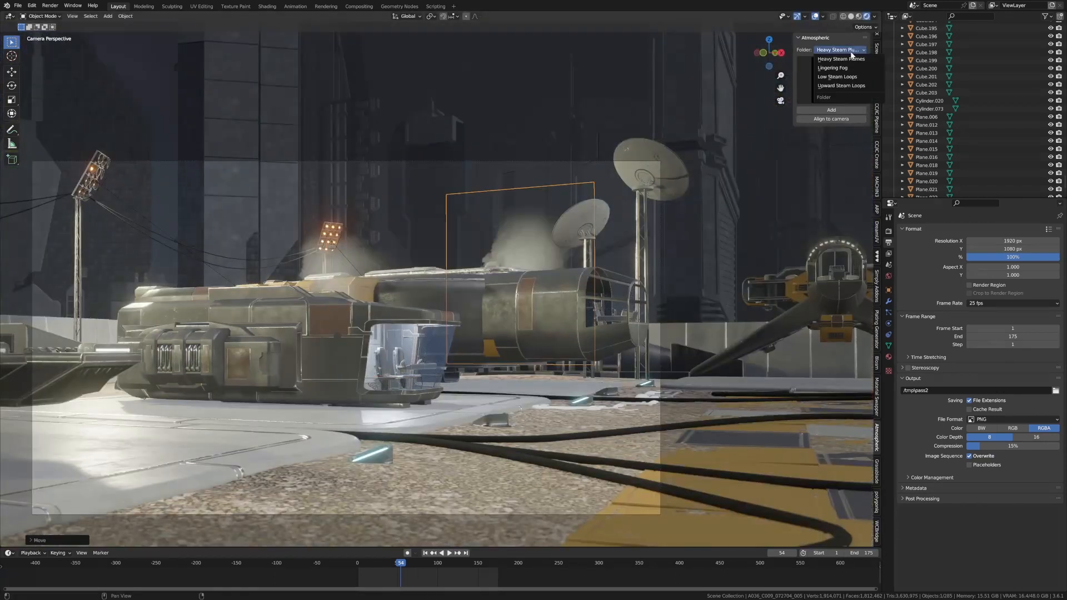
- Choose a Lingering Fog variant, lay its card on the landing pad and return to camera view
{"action": "left_click", "coordinate": [831, 66]}
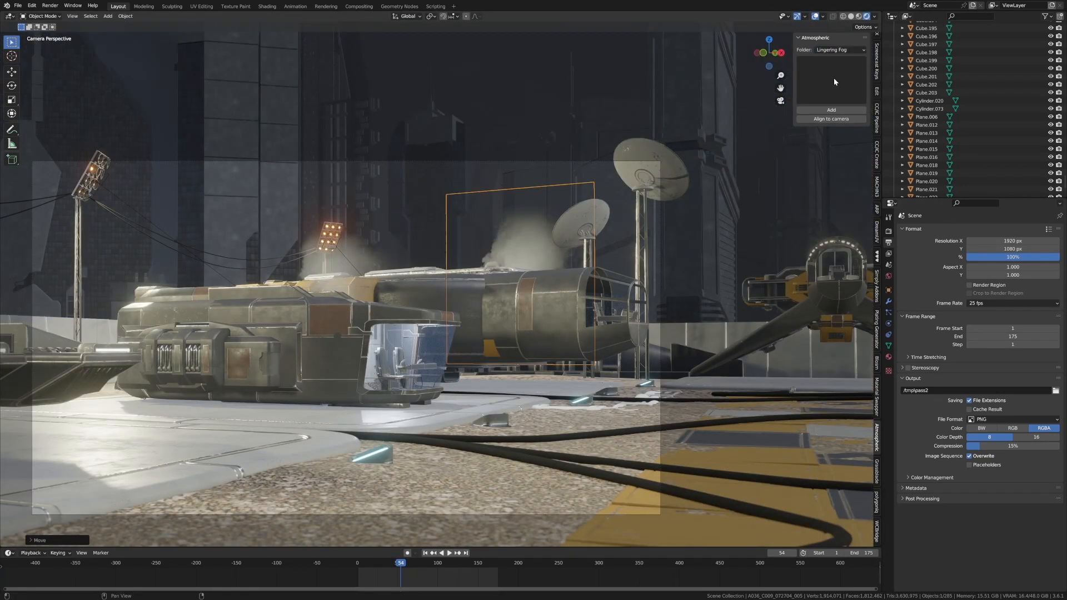
{"action": "left_click", "coordinate": [829, 80]}
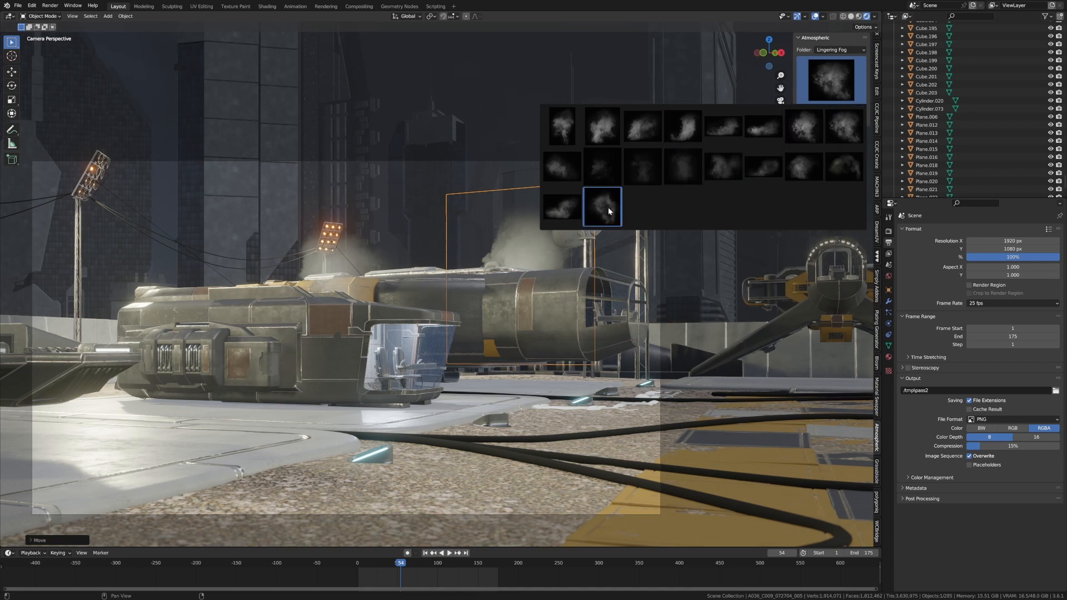
{"action": "left_click", "coordinate": [602, 207]}
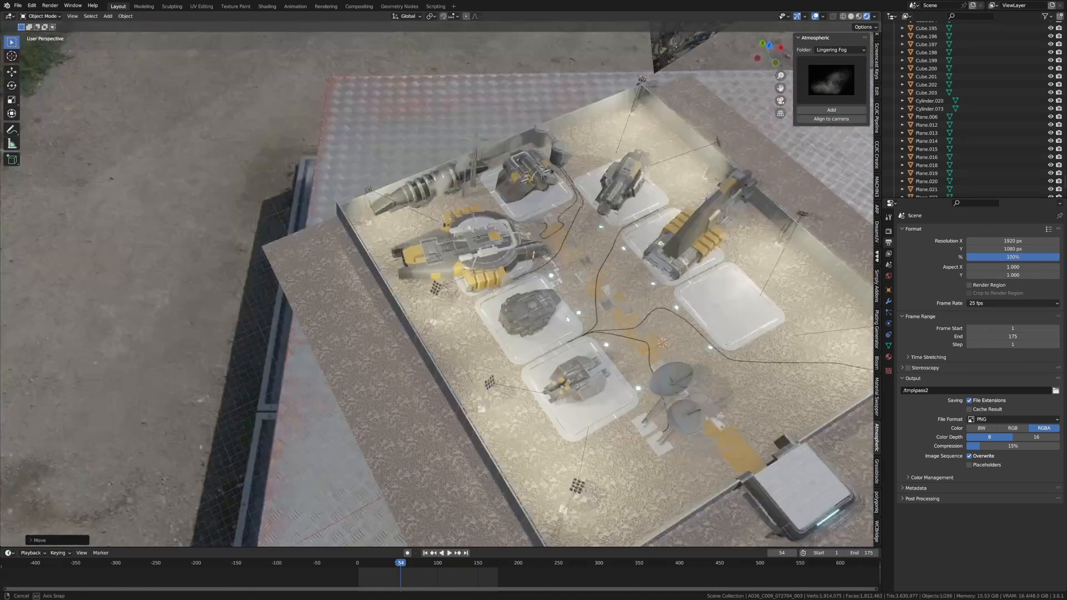
{"action": "key", "text": "s"}
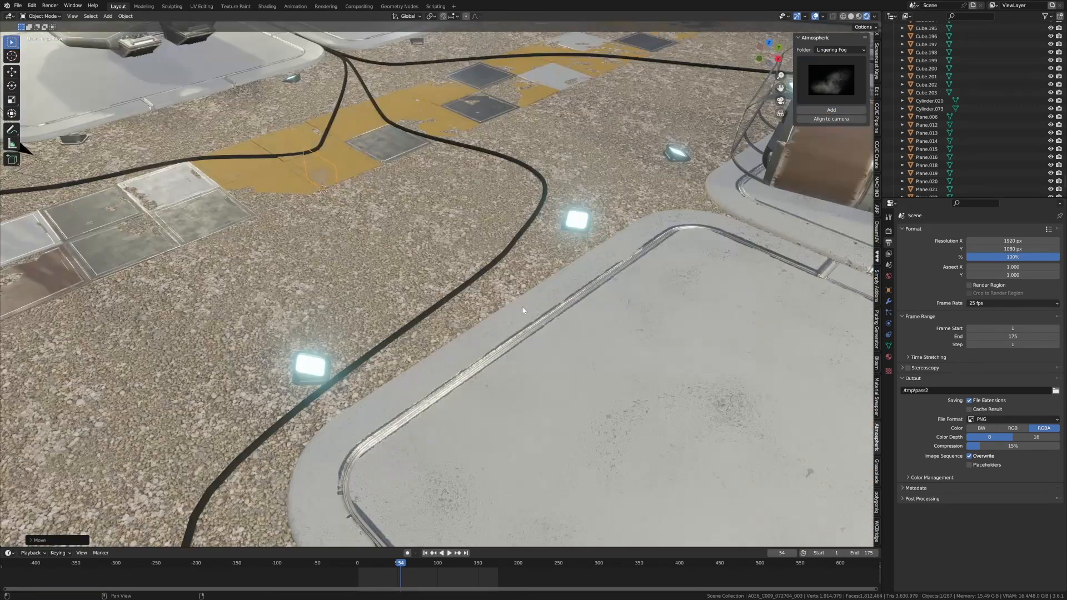
{"action": "key", "text": "r"}
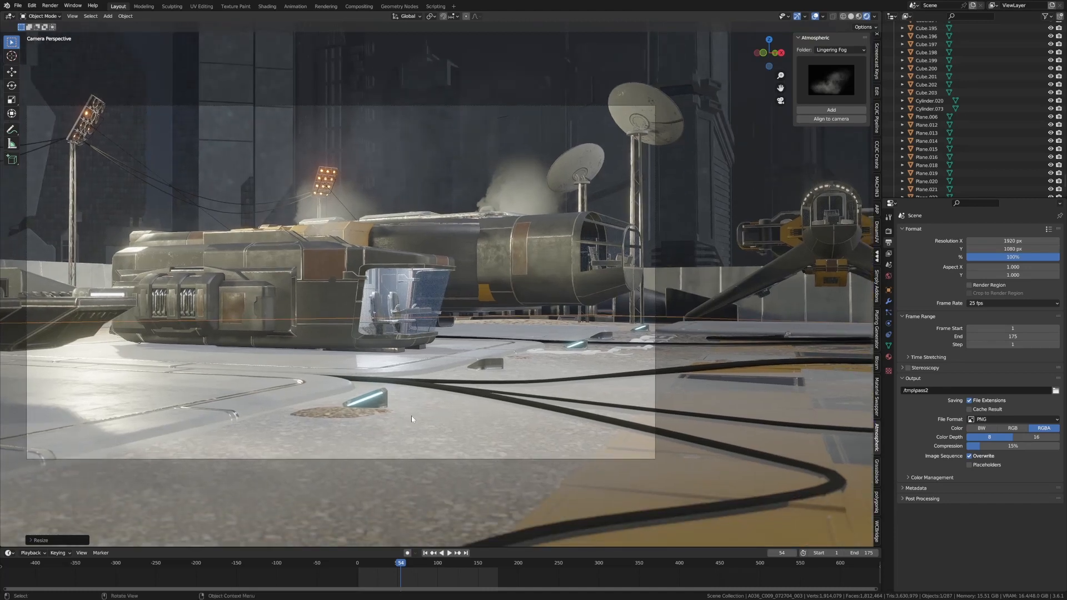
{"action": "mouse_move", "coordinate": [4, 548]}
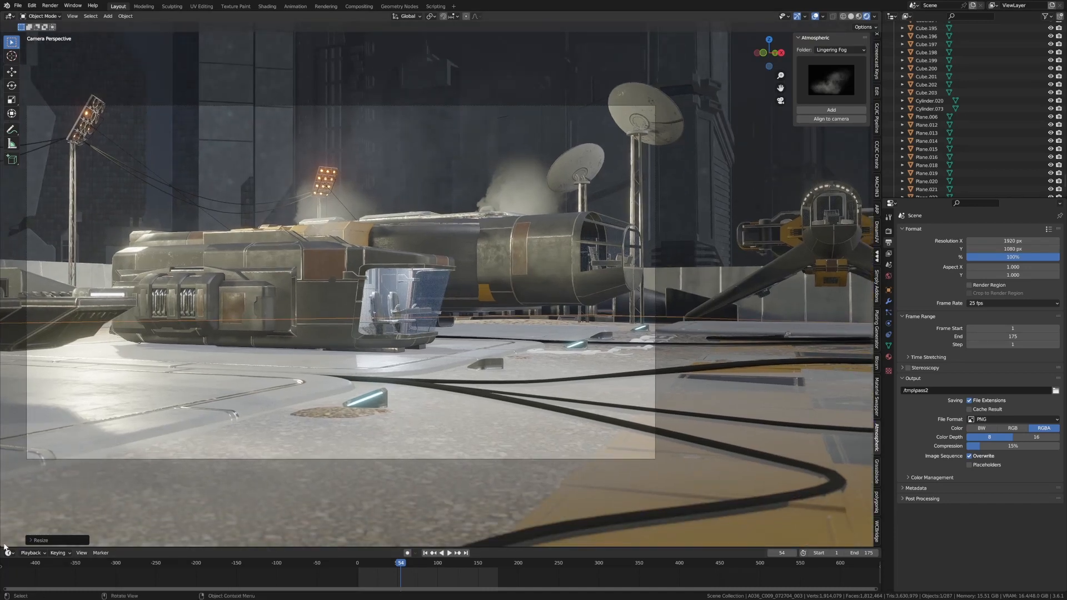
- Bring up the fog material's shader nodes and adjust its Color Ramp
{"action": "left_click", "coordinate": [9, 385]}
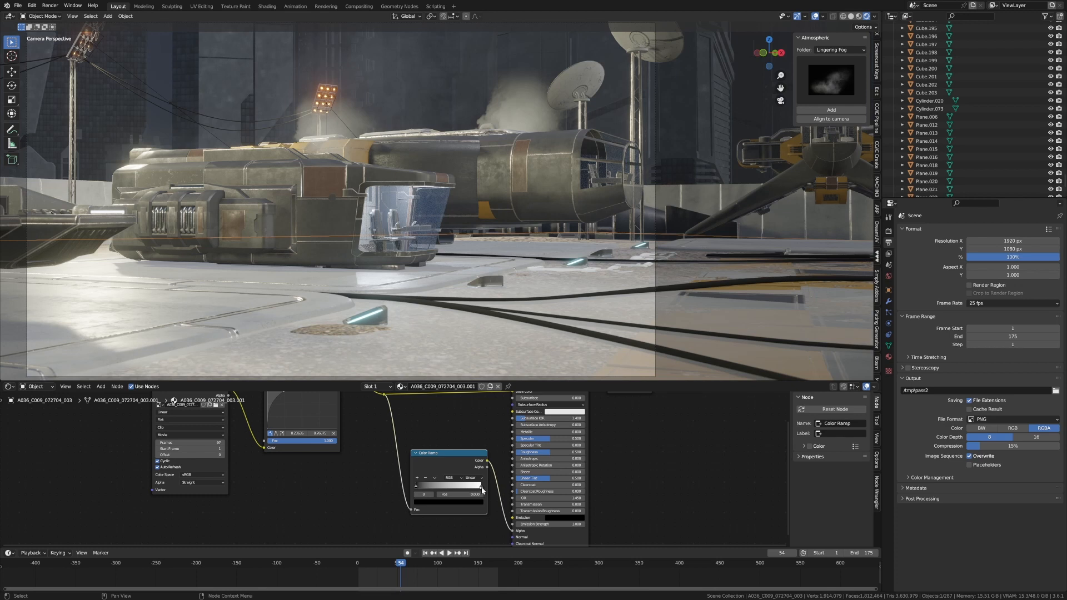
{"action": "left_click", "coordinate": [449, 485]}
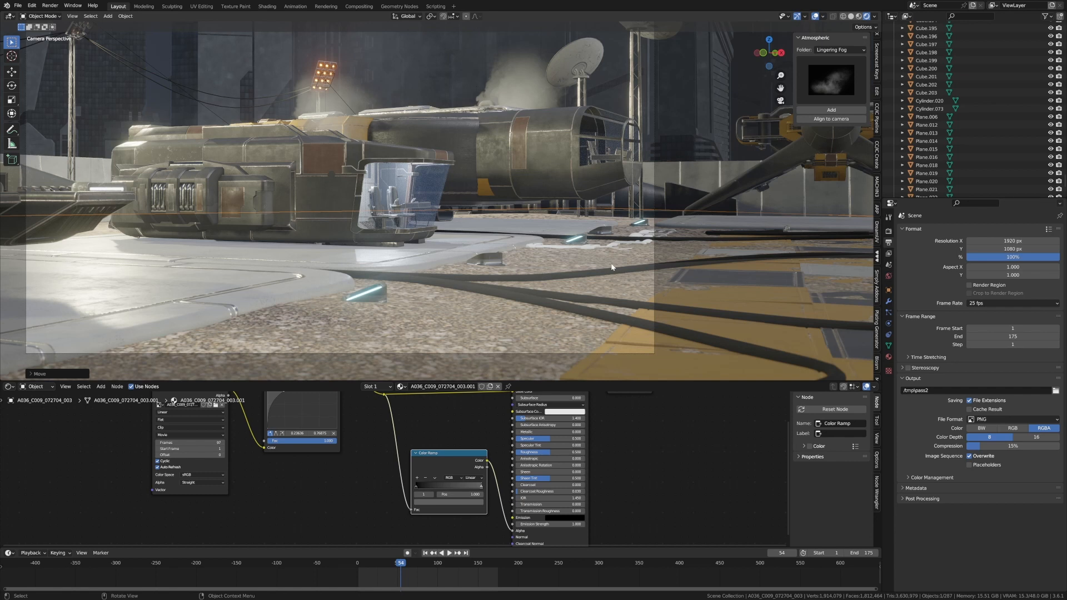
{"action": "mouse_move", "coordinate": [205, 87]}
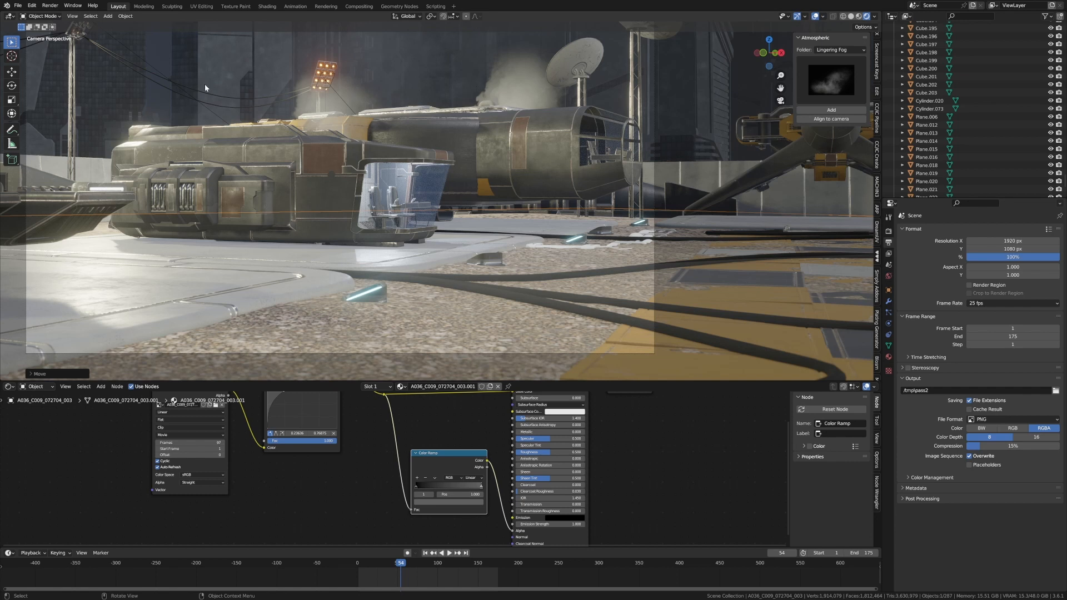
- Render the whole animation via Render Animation (Ctrl+F12)
{"action": "left_click", "coordinate": [49, 5]}
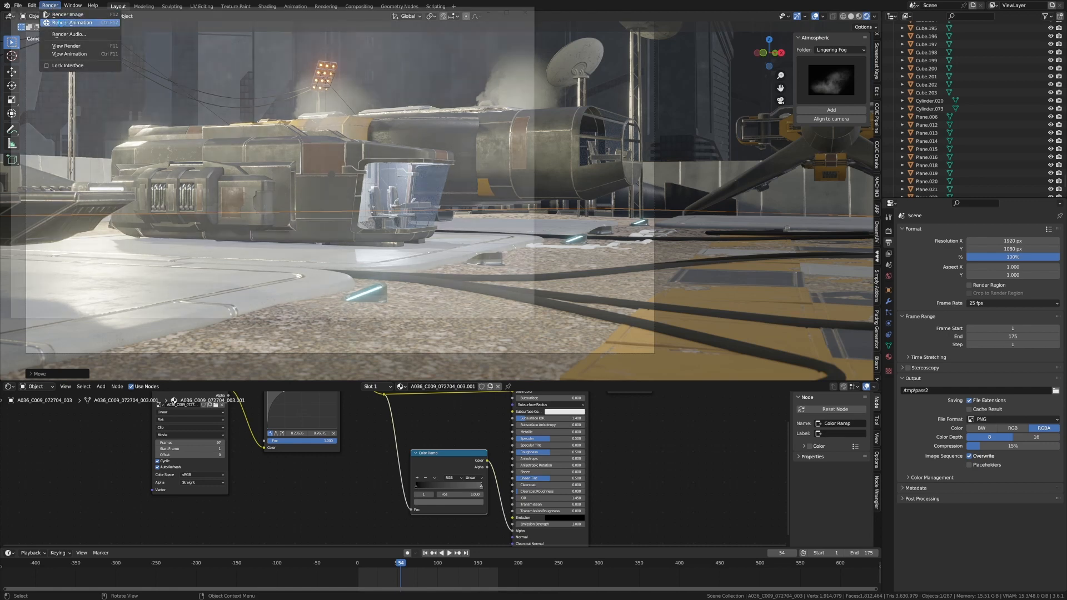
{"action": "left_click", "coordinate": [69, 14]}
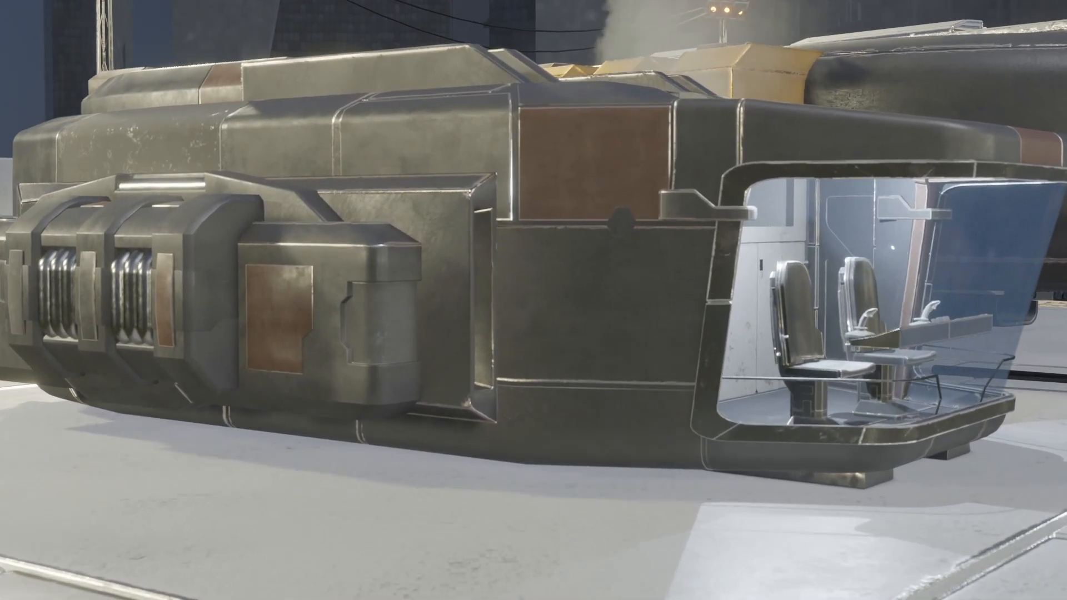